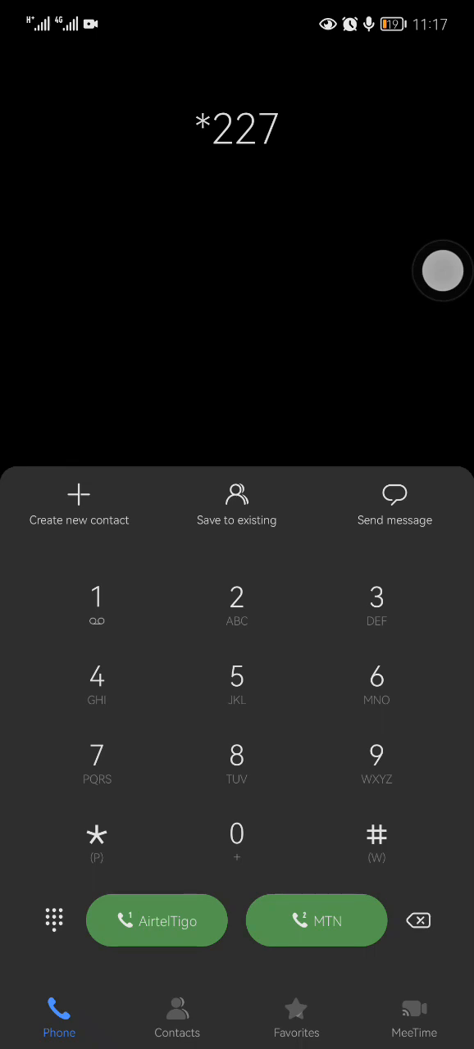
- Finish the code *227*2234# and dial it to open the GES Staff ID prompt
left_click(418, 920)
type("*2234#")
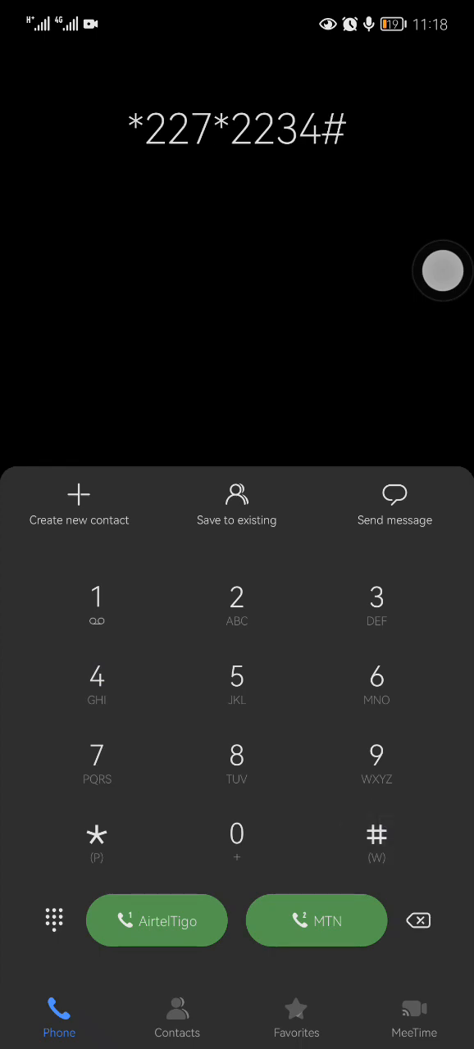
left_click(157, 921)
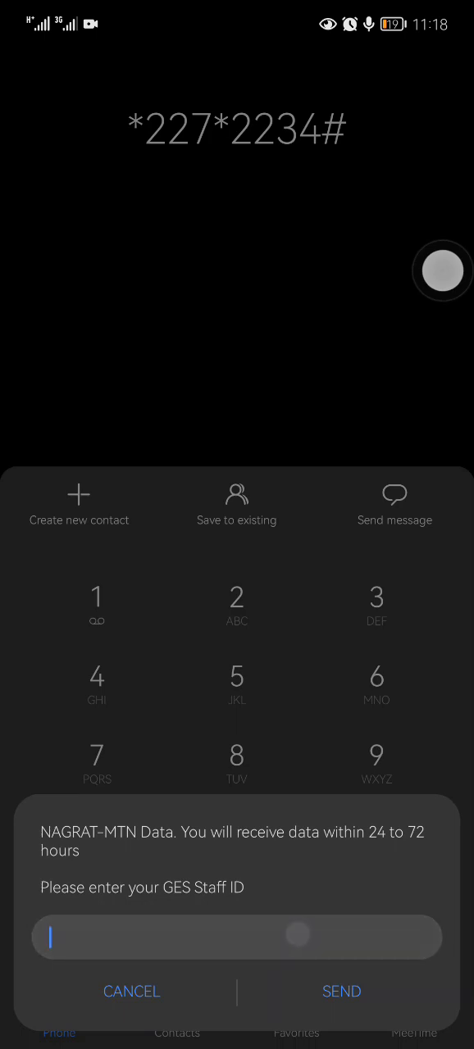
- Reply with staff ID '1' so the menu lists the 10GB and 20GB bundles
type("1")
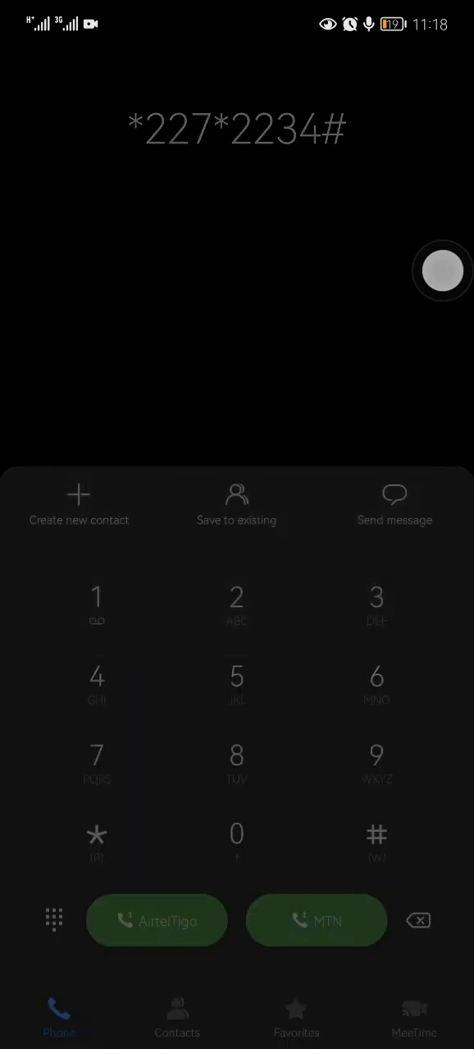
left_click(315, 920)
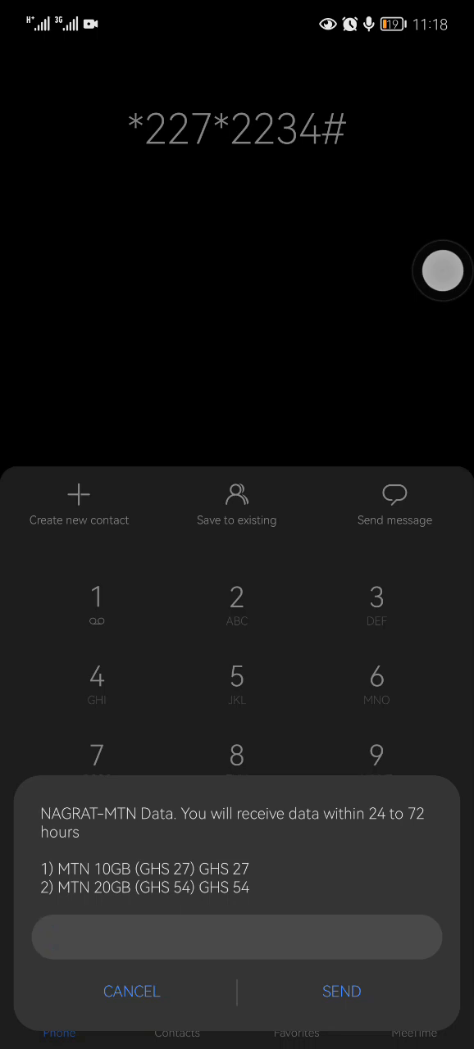
- Reply to the bundle menu and dismiss the 'Connection problem or invalid MMI code' popup
left_click(341, 992)
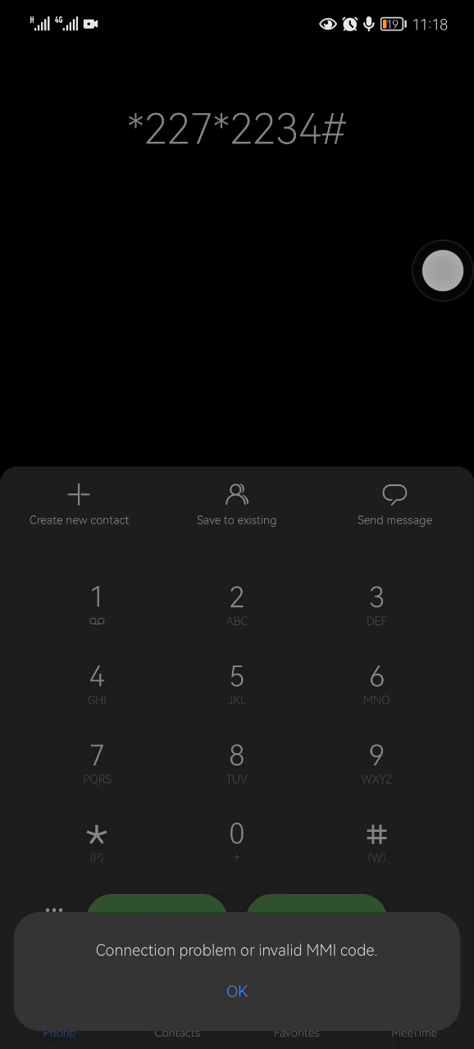
left_click(236, 991)
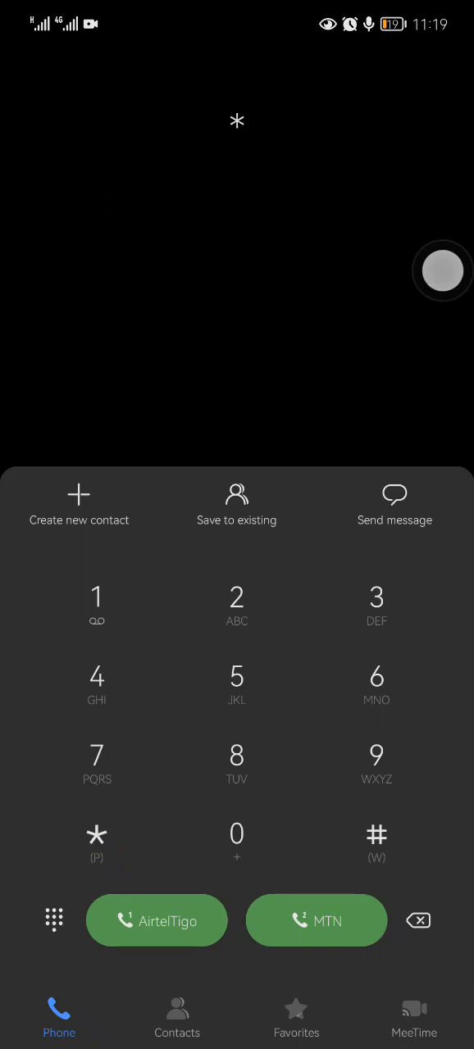
- Re-enter *227*2234# on the keypad to reopen the NAGRAT-MTN Data prompt
left_click(236, 596)
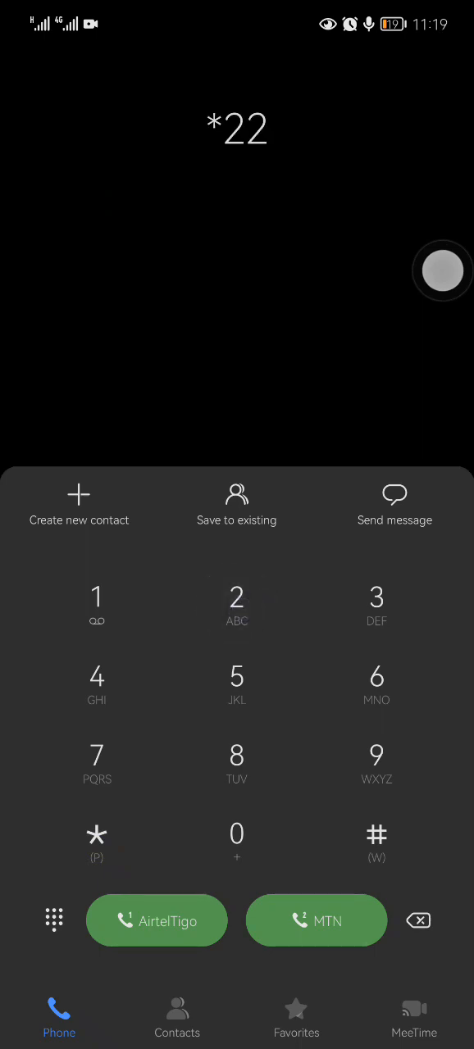
left_click(95, 683)
type("7*2234#")
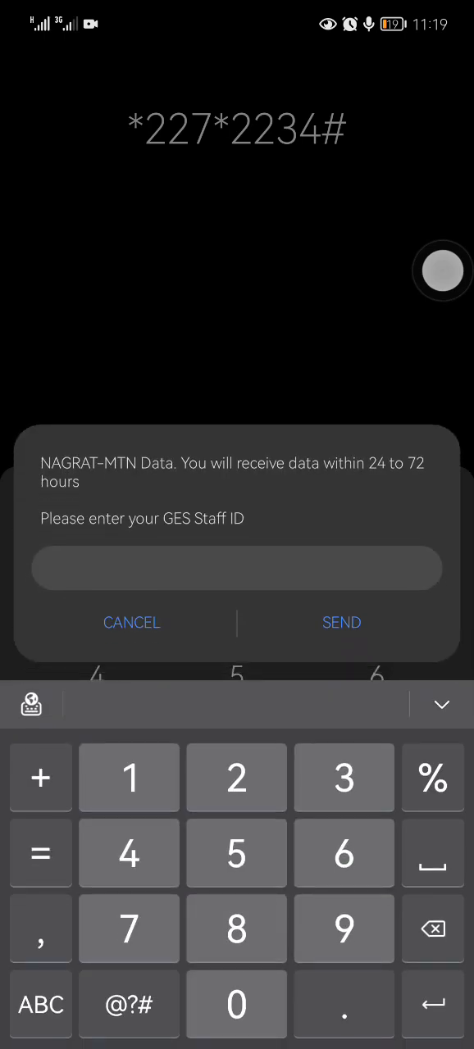
type("151")
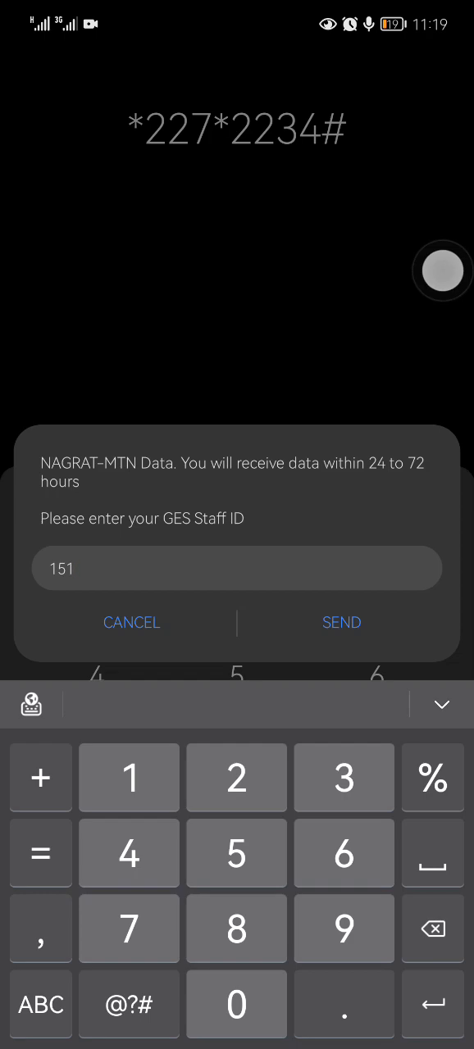
type("230")
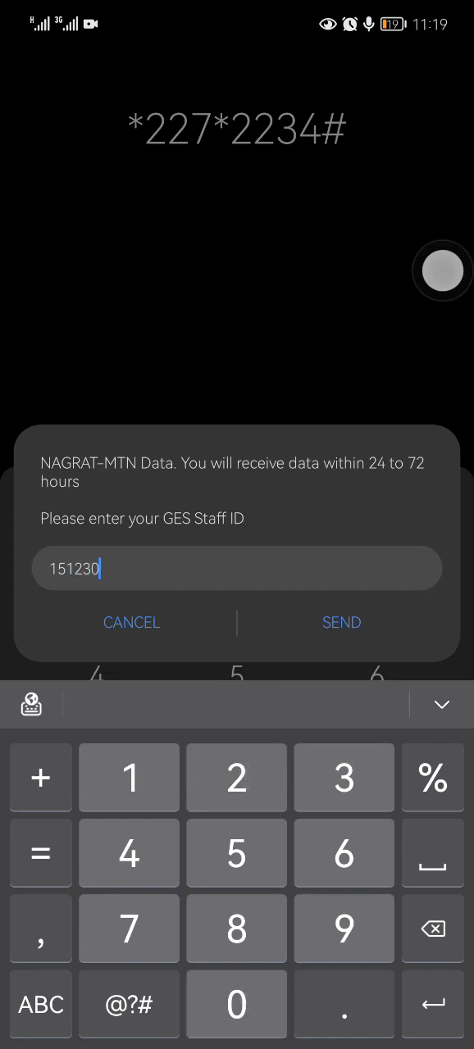
left_click(341, 622)
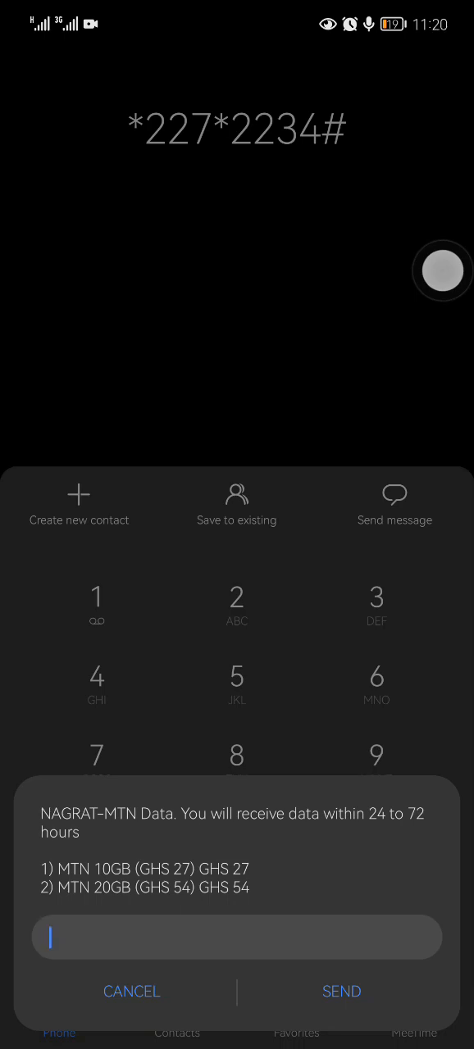
- Reply to the bundle menu; the session ends in a connection-problem error
left_click(341, 991)
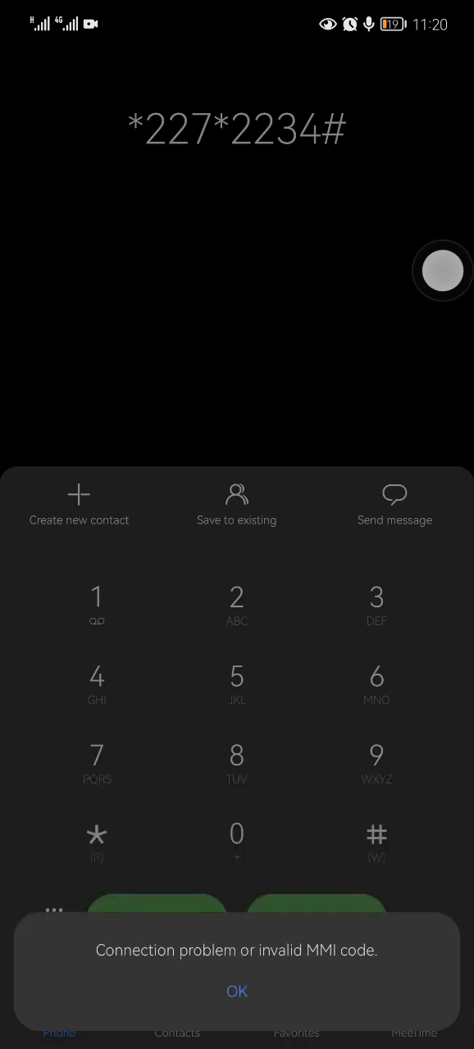